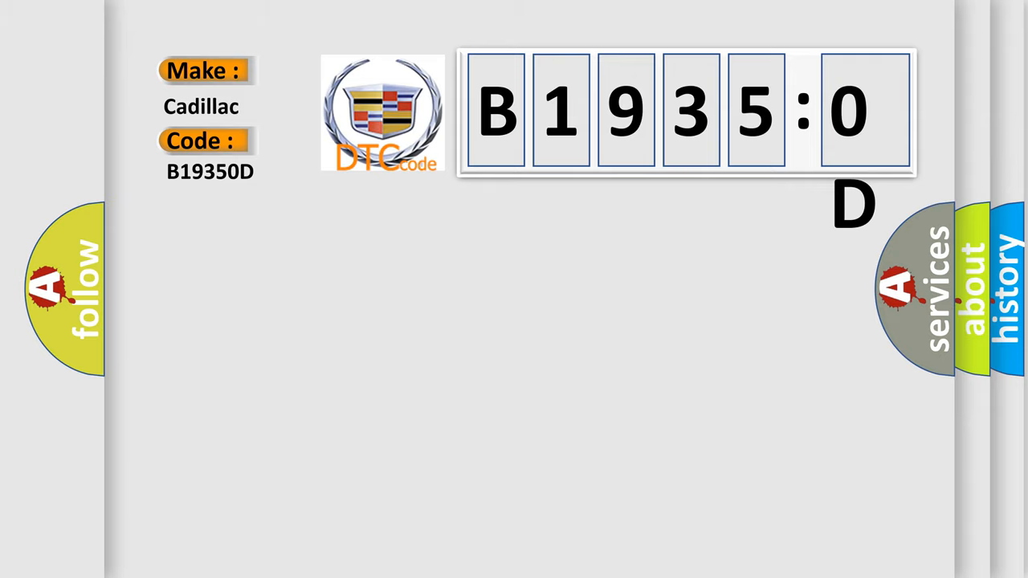
# Reveal the Definition text 'Left Seat Back Heater Circuit Resistance Above Threshold' under code B19350D.
pyautogui.click(210, 171)
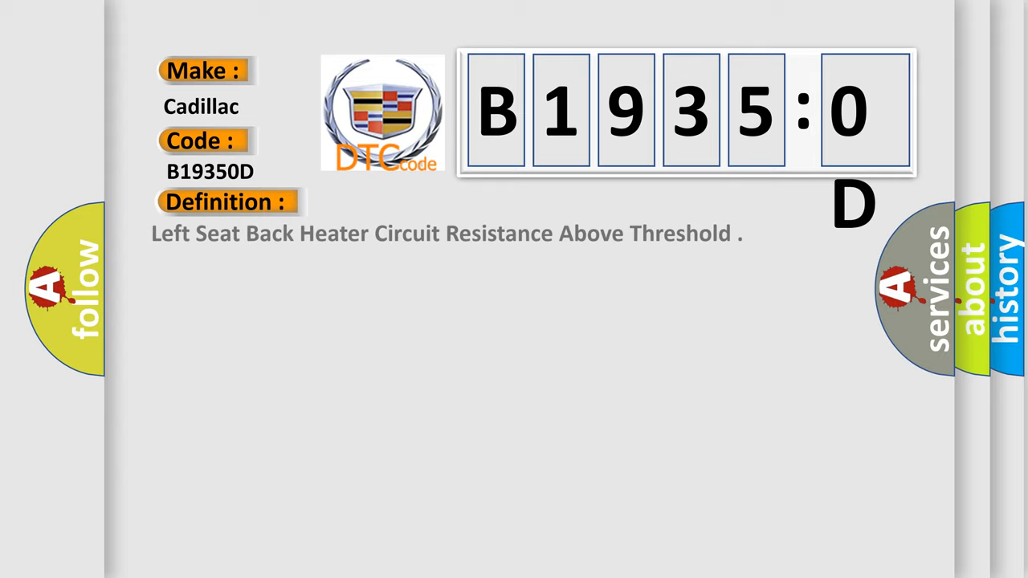